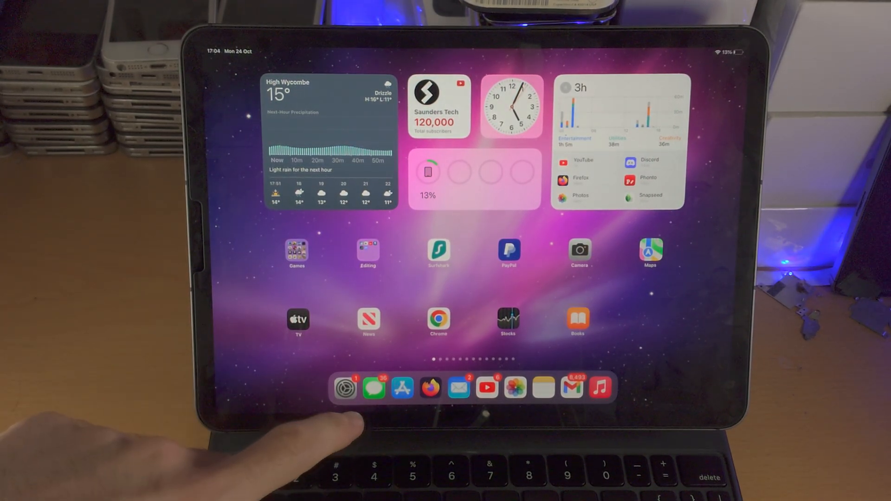
# Launch Settings from the Dock and scroll the sidebar list down.
pyautogui.click(345, 388)
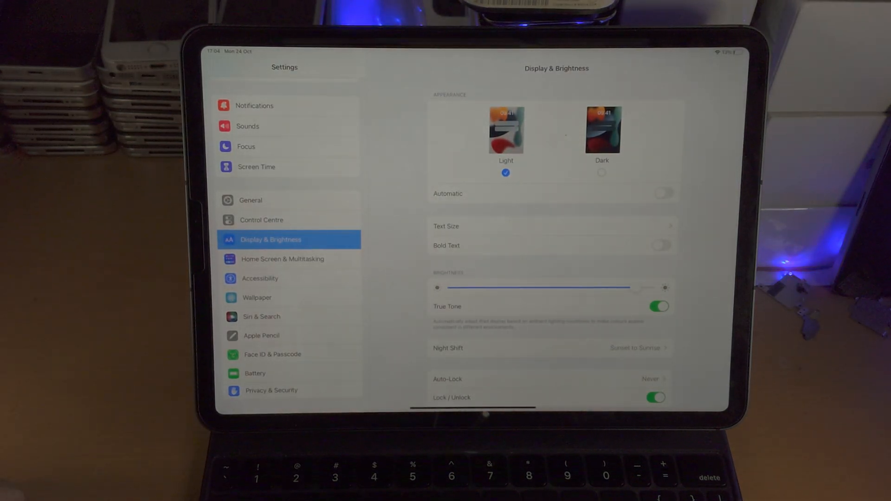
pyautogui.scroll(-3)
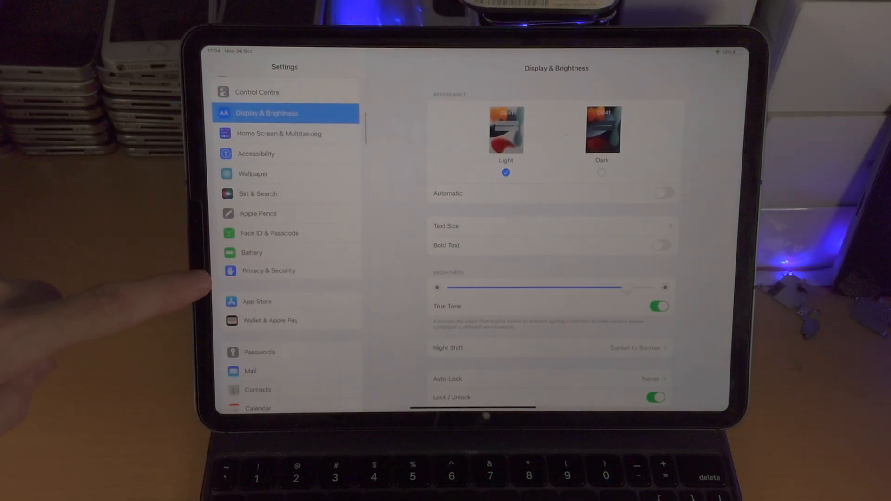
# Go to Privacy & Security and reach the Developer Mode entry at the bottom.
pyautogui.click(268, 270)
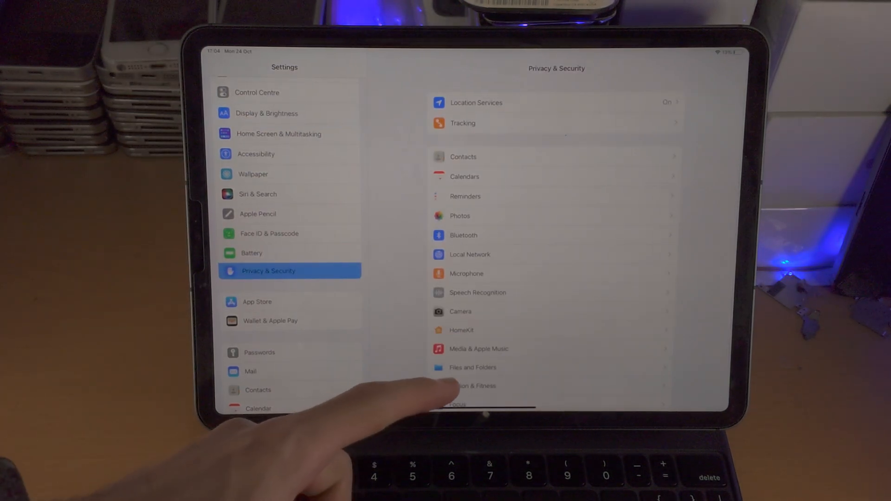
pyautogui.scroll(-3)
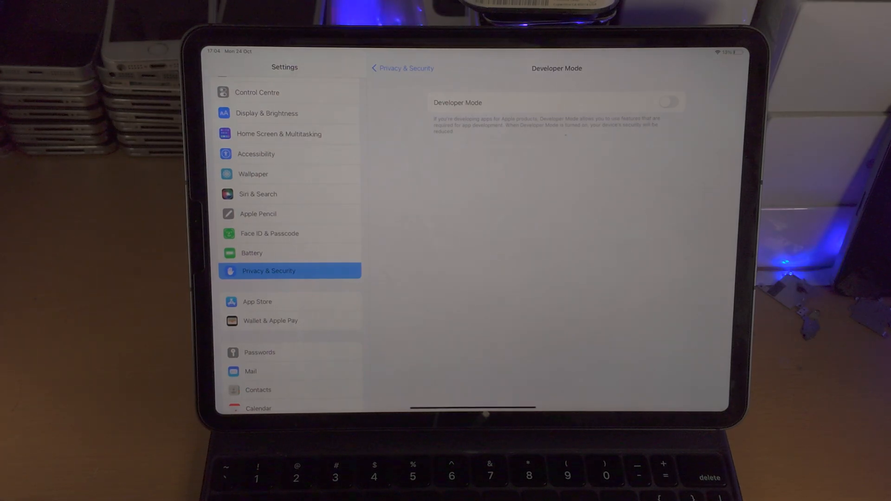
# Turn the Developer Mode switch on and confirm Restart in the alert.
pyautogui.click(668, 102)
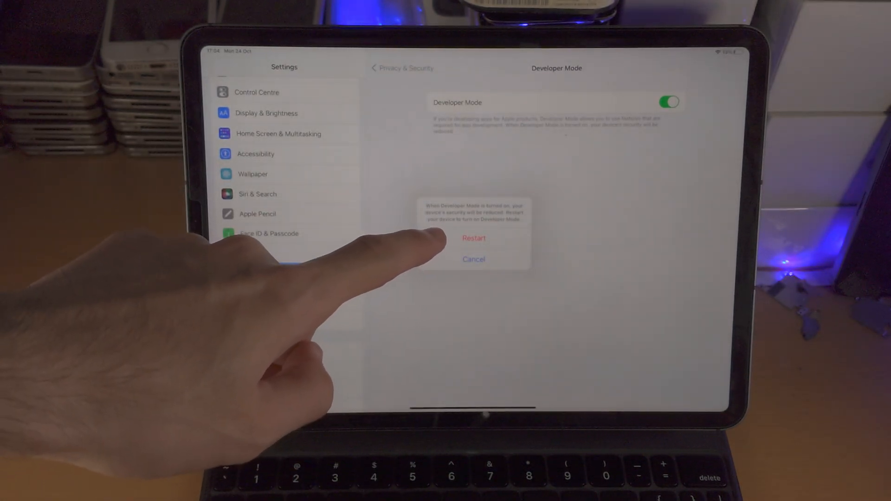
pyautogui.click(474, 239)
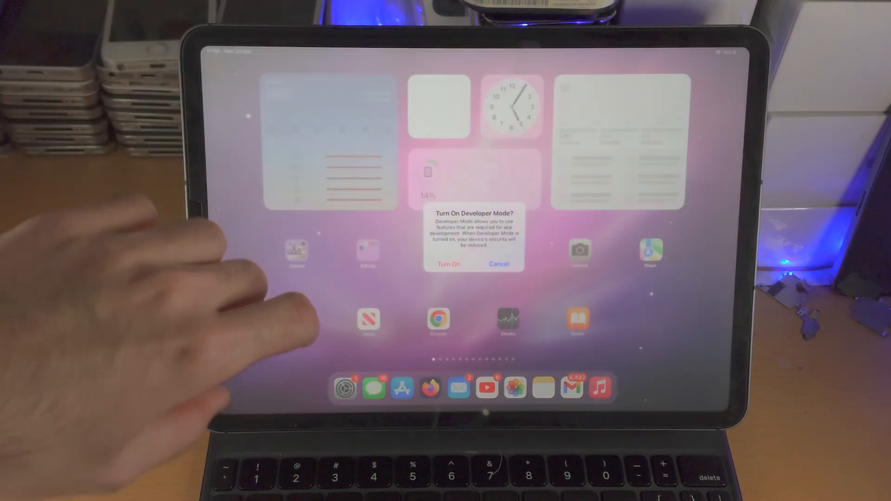
# Choose Turn On in the 'Turn On Developer Mode?' alert after reboot.
pyautogui.click(449, 263)
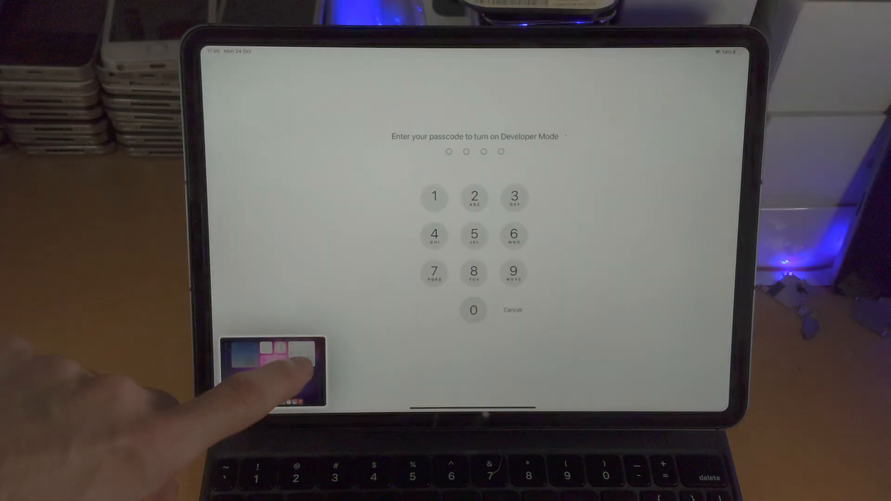